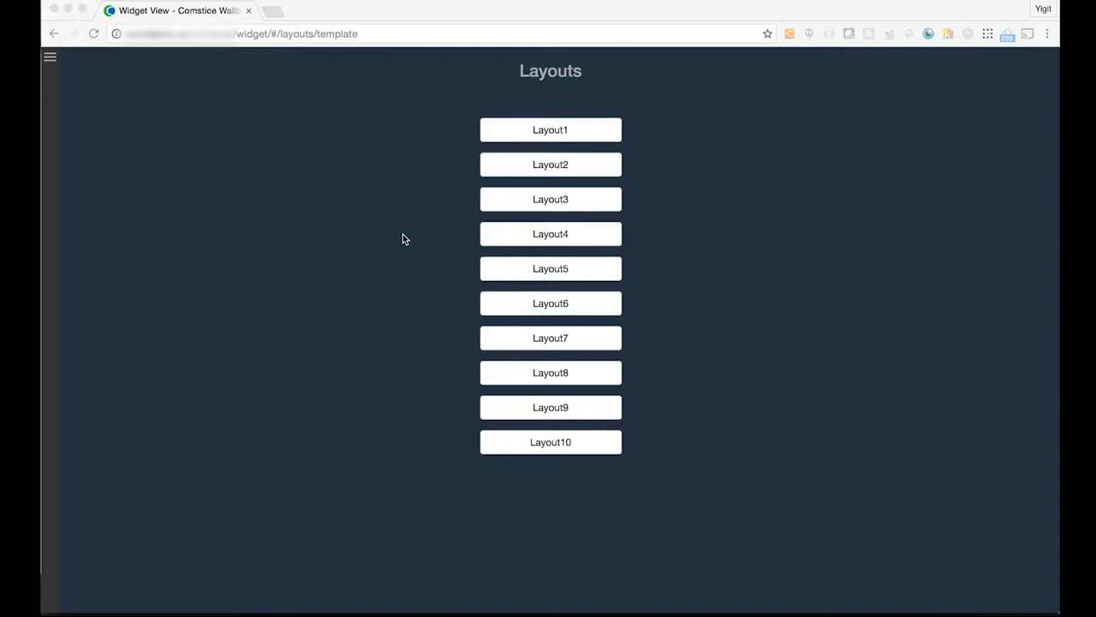
Step: Open Layout1 and start adding a chart to its large left panel
click(550, 129)
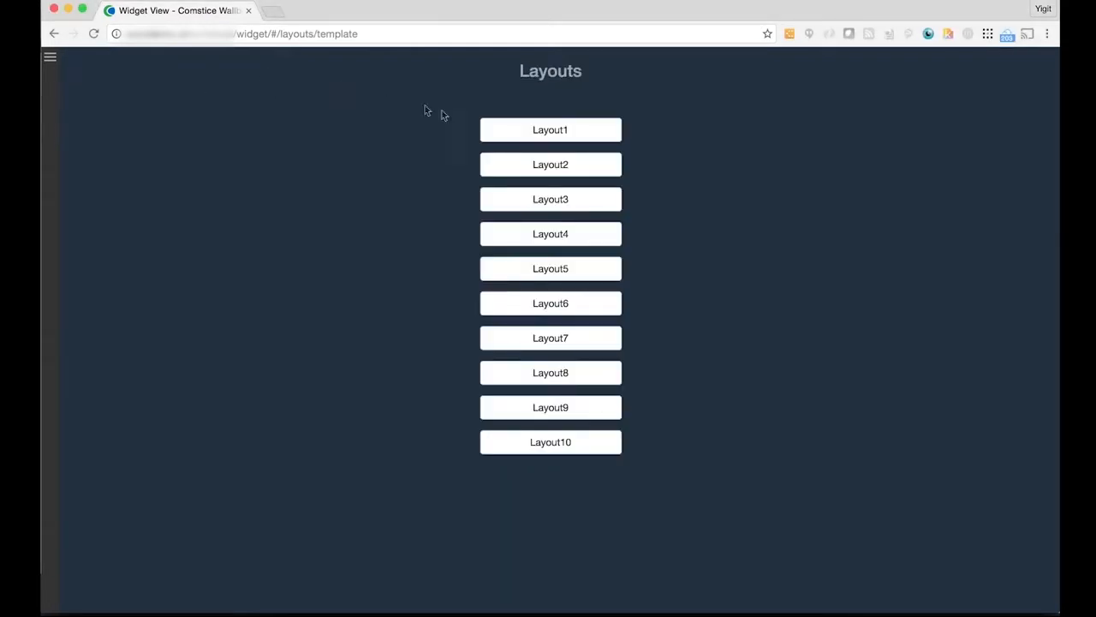
click(550, 164)
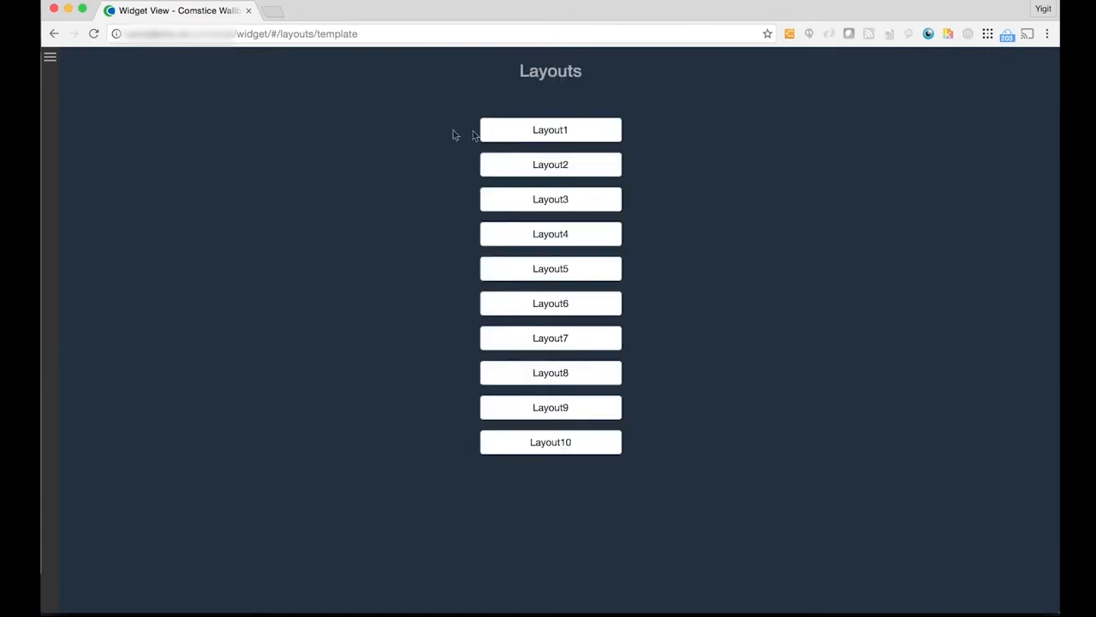
click(550, 129)
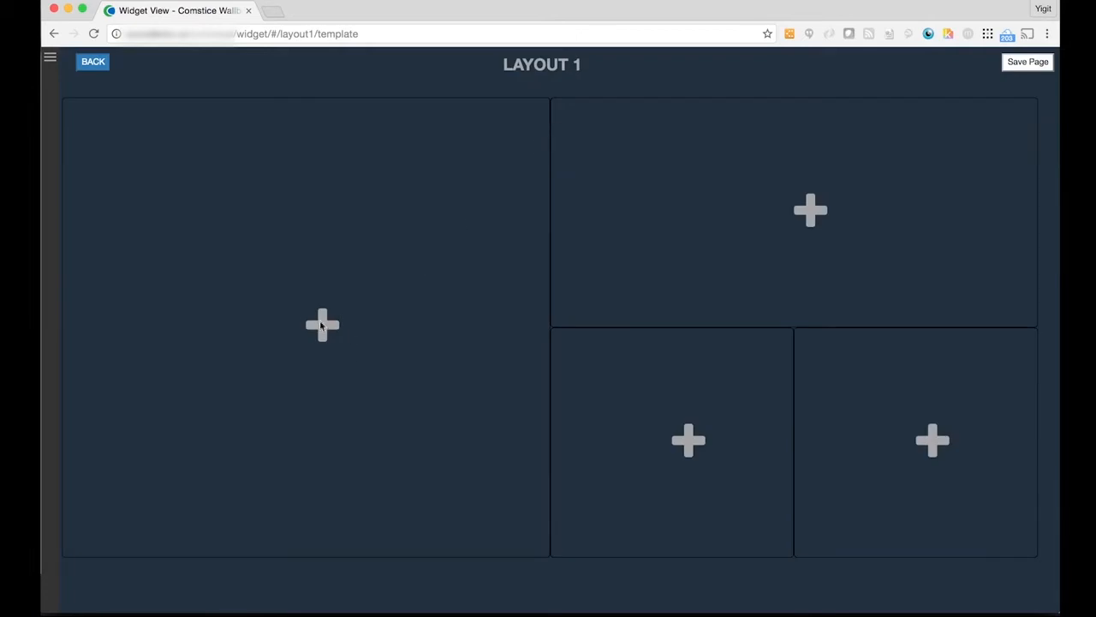
click(322, 325)
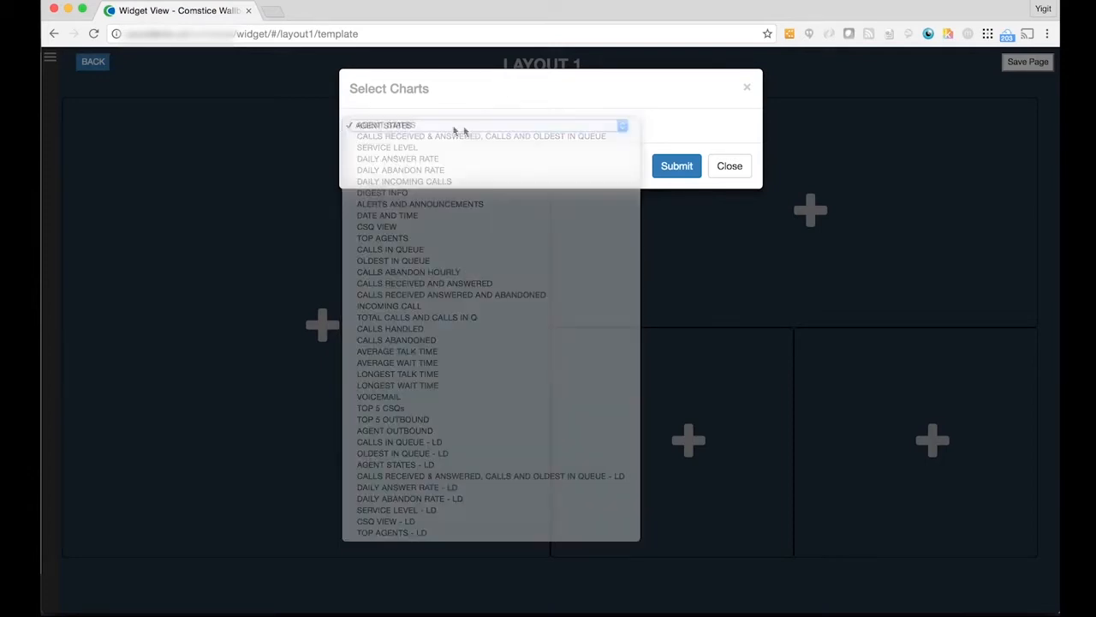
Step: Place Agent States in the left panel, then open and close its settings unchanged
click(676, 166)
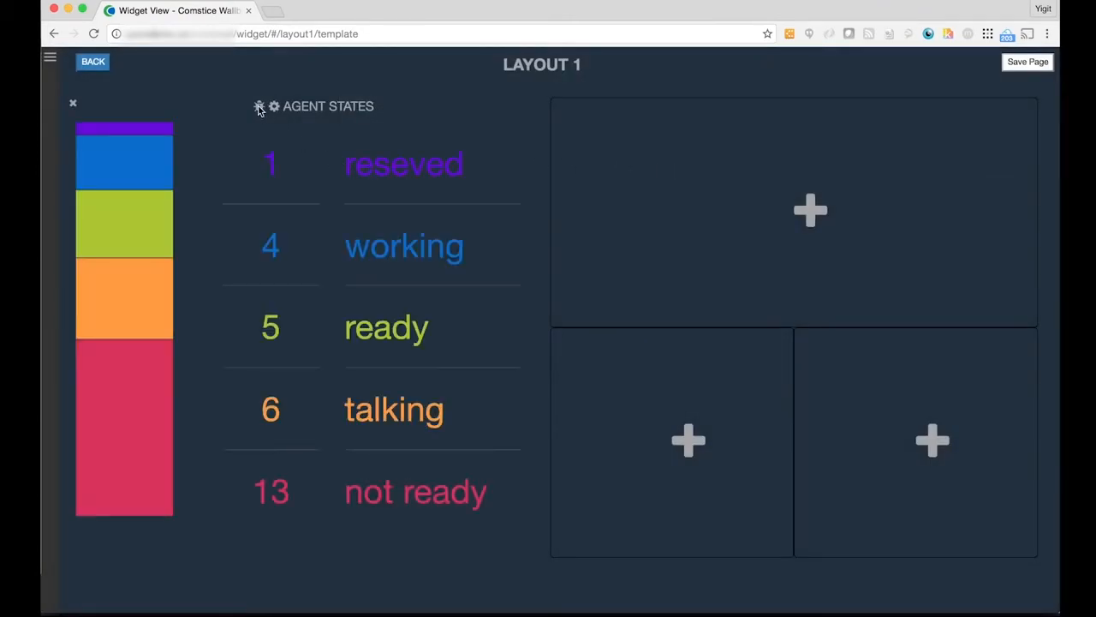
click(274, 106)
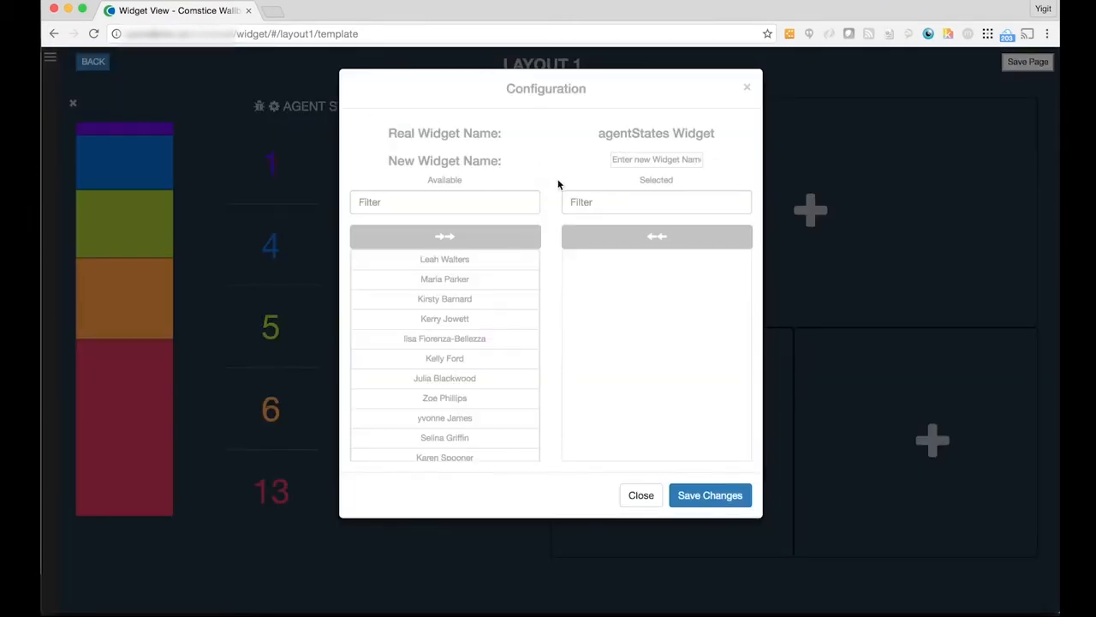
mouse_move(497, 330)
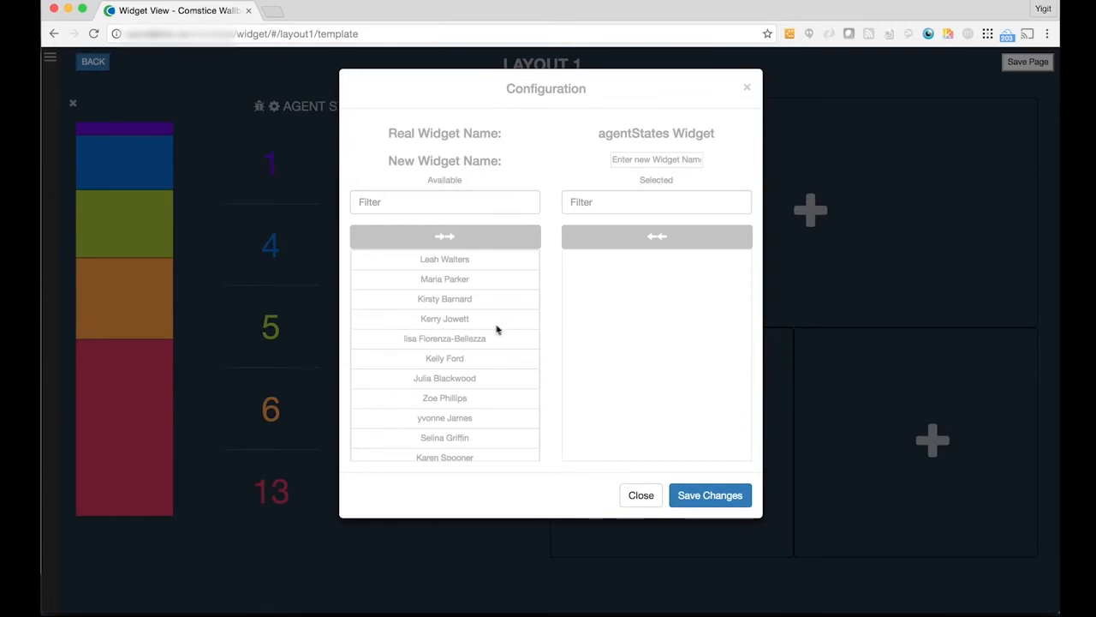
mouse_move(653, 519)
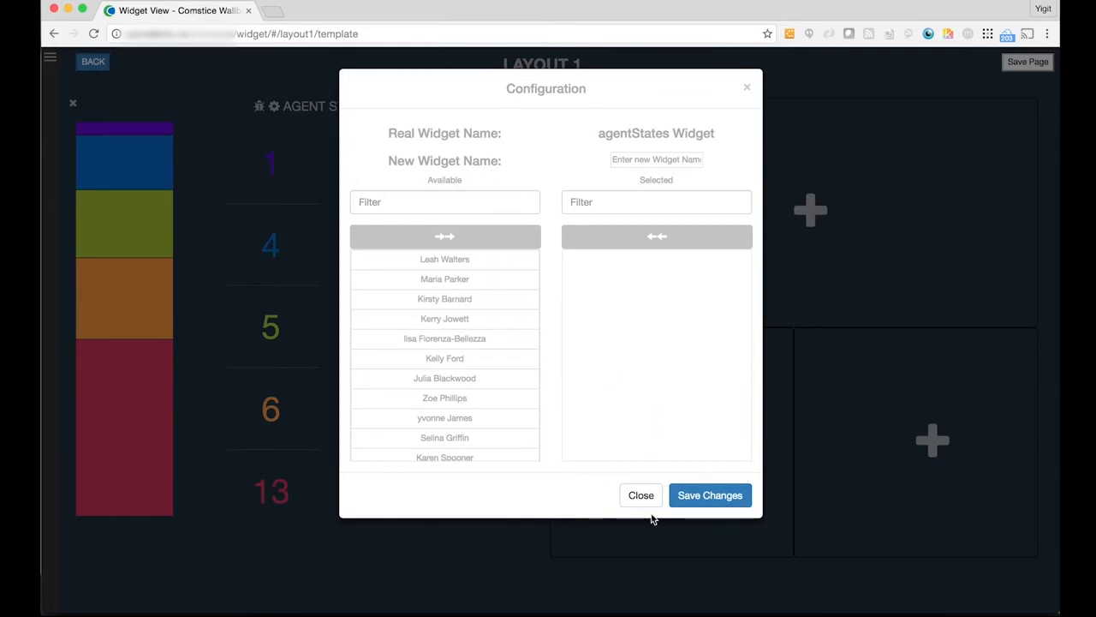
mouse_move(649, 368)
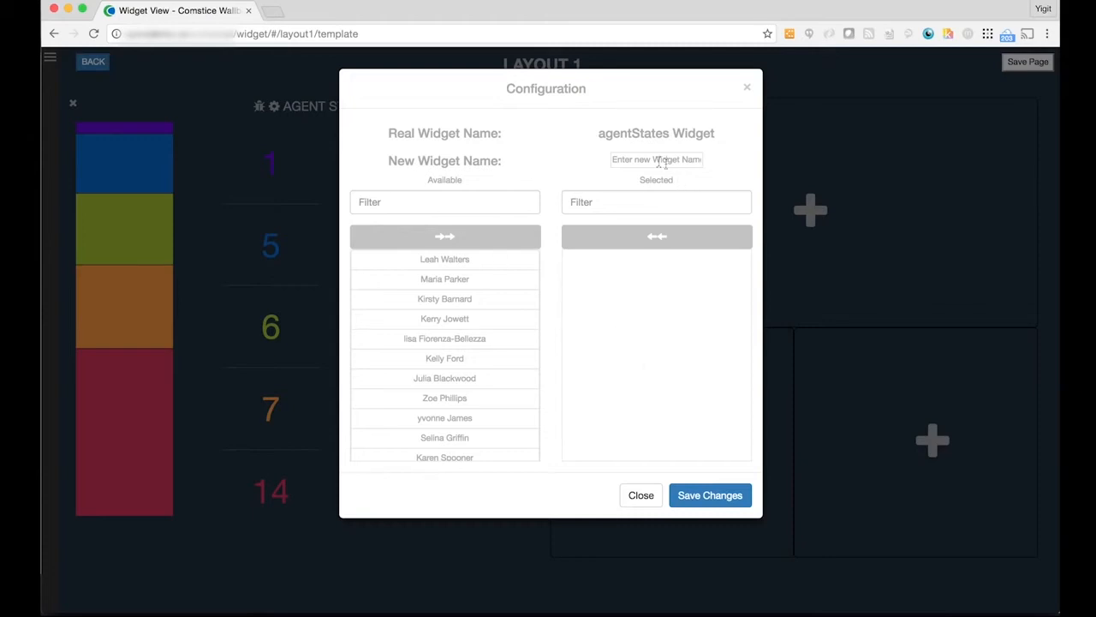
click(656, 159)
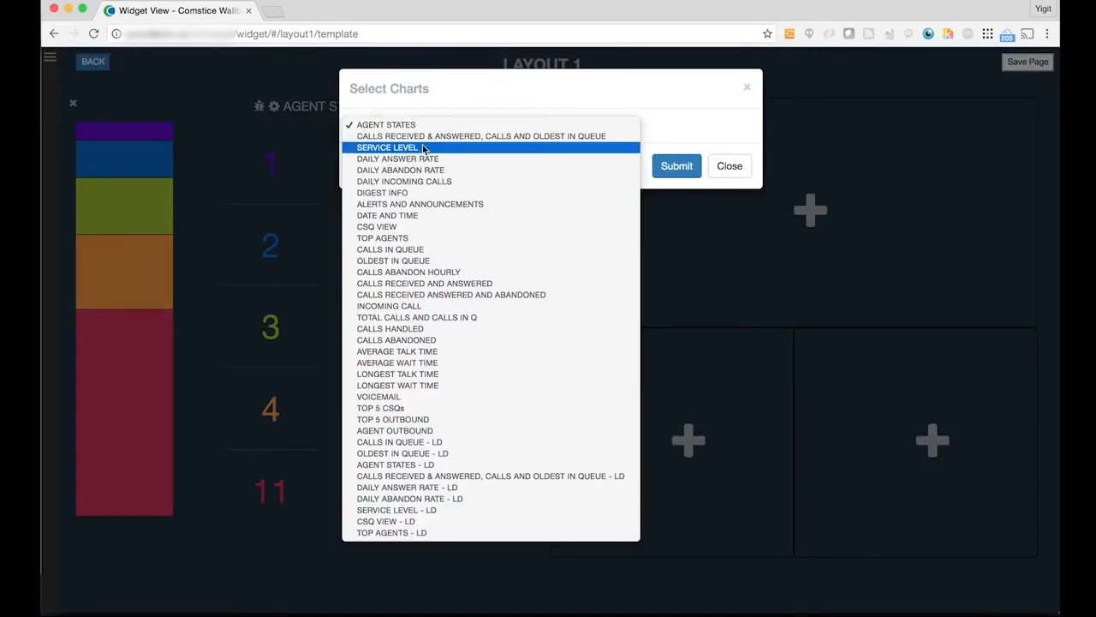
Step: Fill the other panels with Service Level, Daily Answer Rate and Voice Mail charts
click(677, 165)
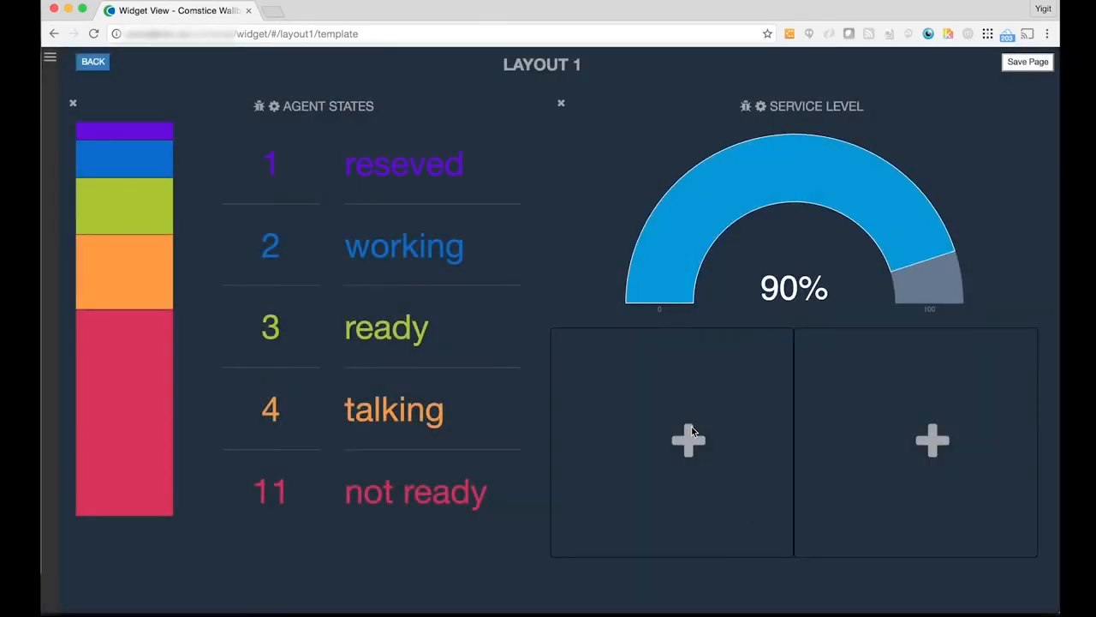
click(688, 441)
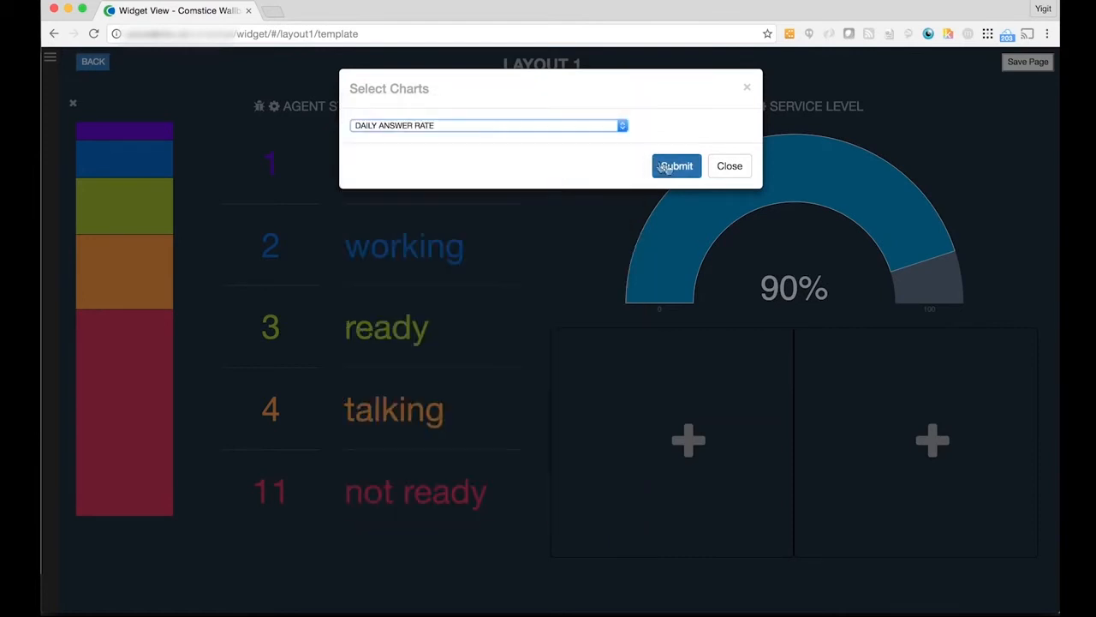
click(485, 125)
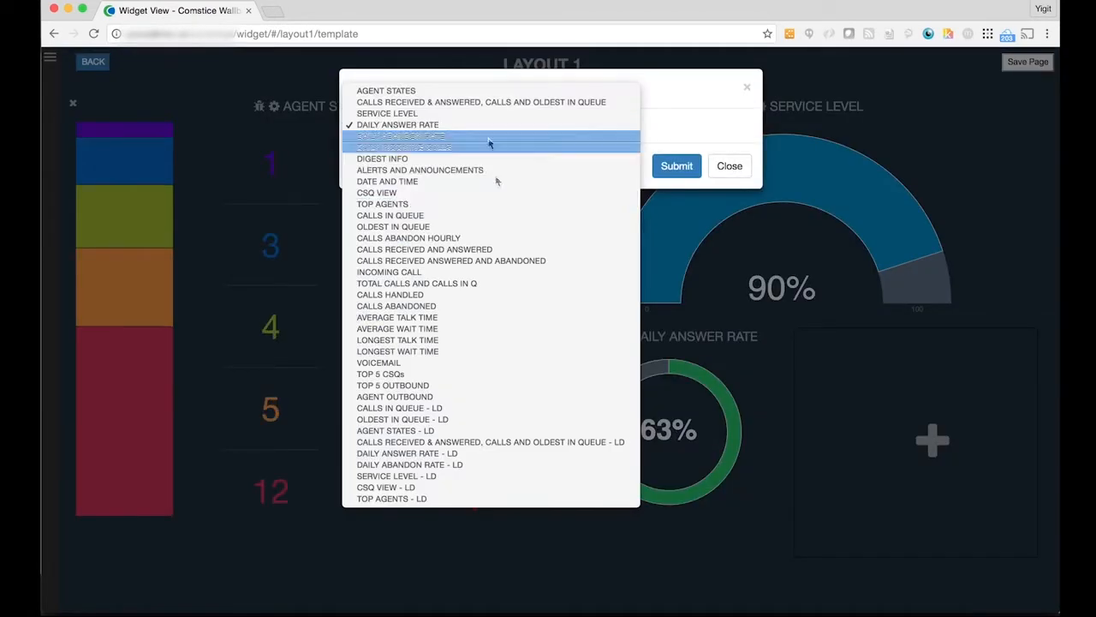
click(677, 165)
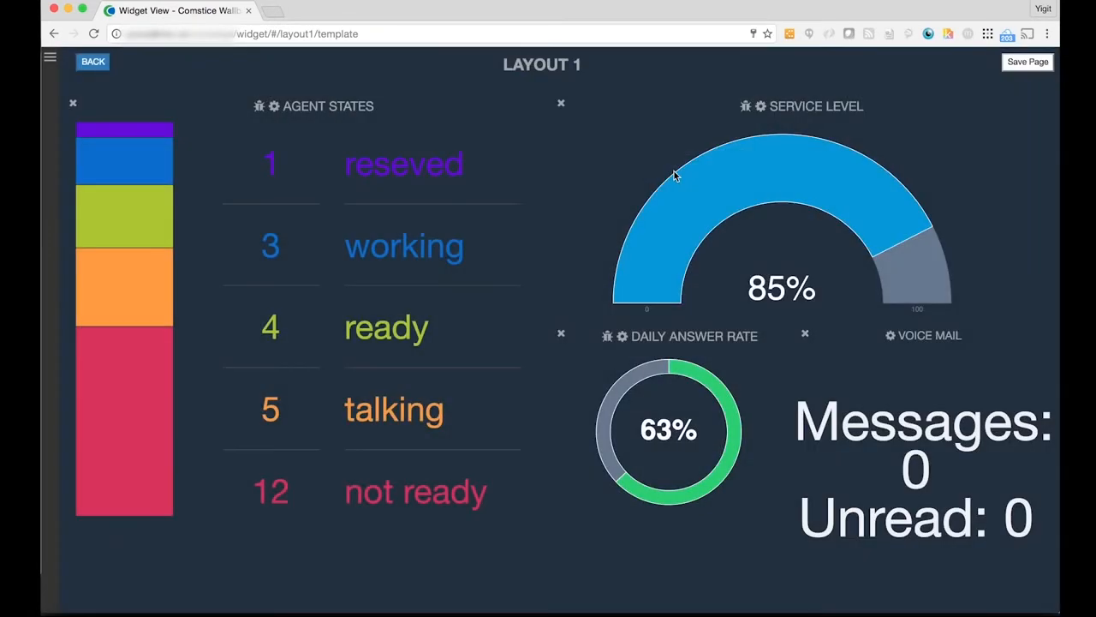
Step: Save the layout as 'Layout1' and open the empty Layout 4 template
click(1027, 61)
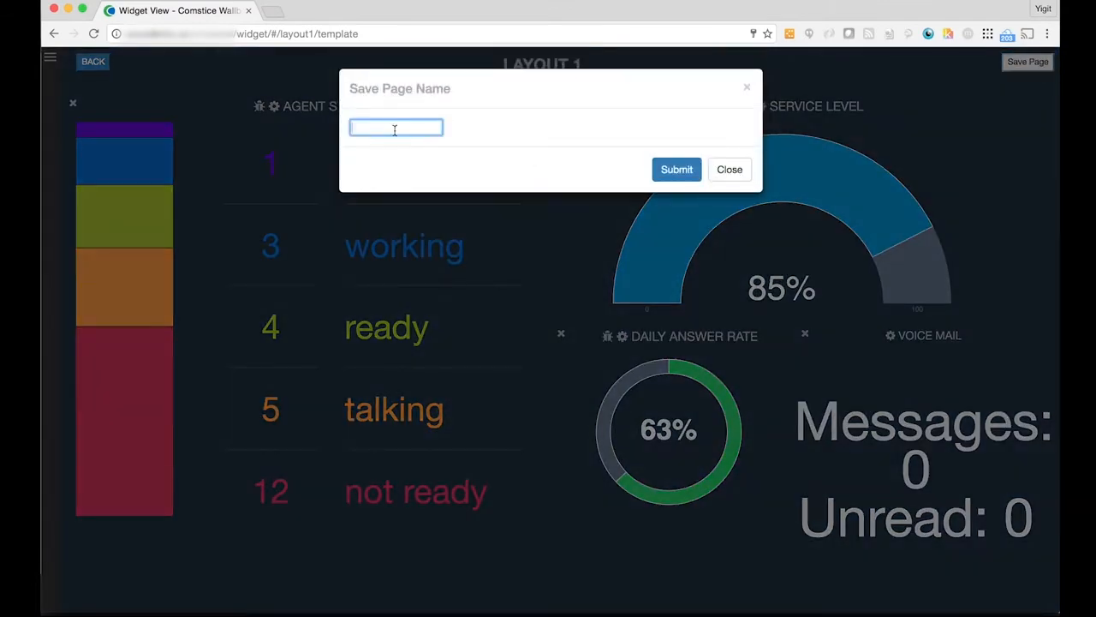
text(Layout1)
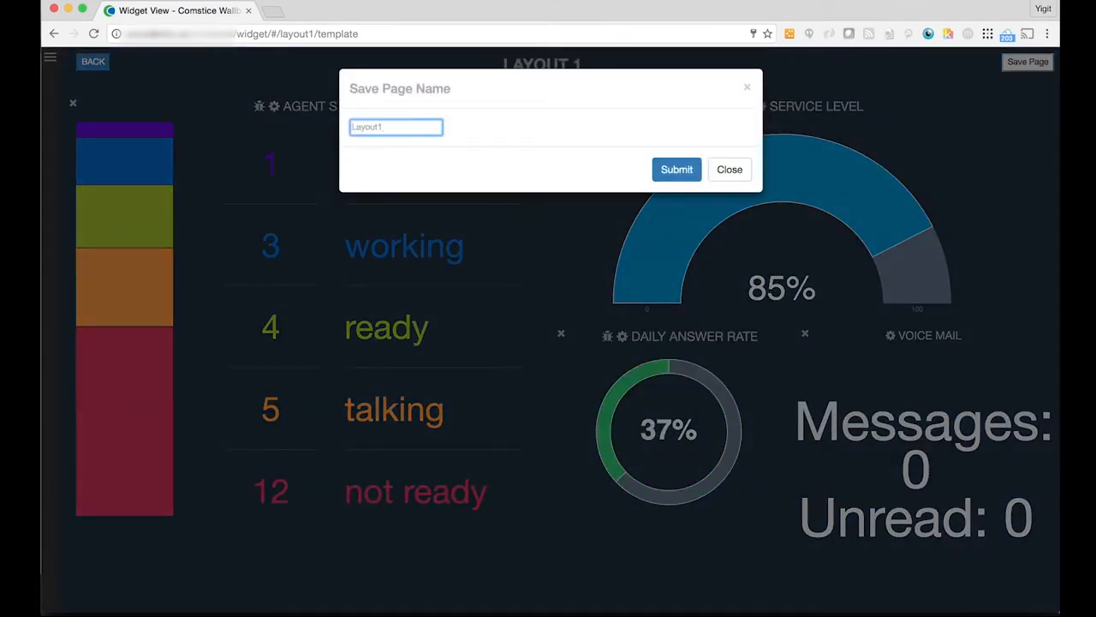
click(728, 168)
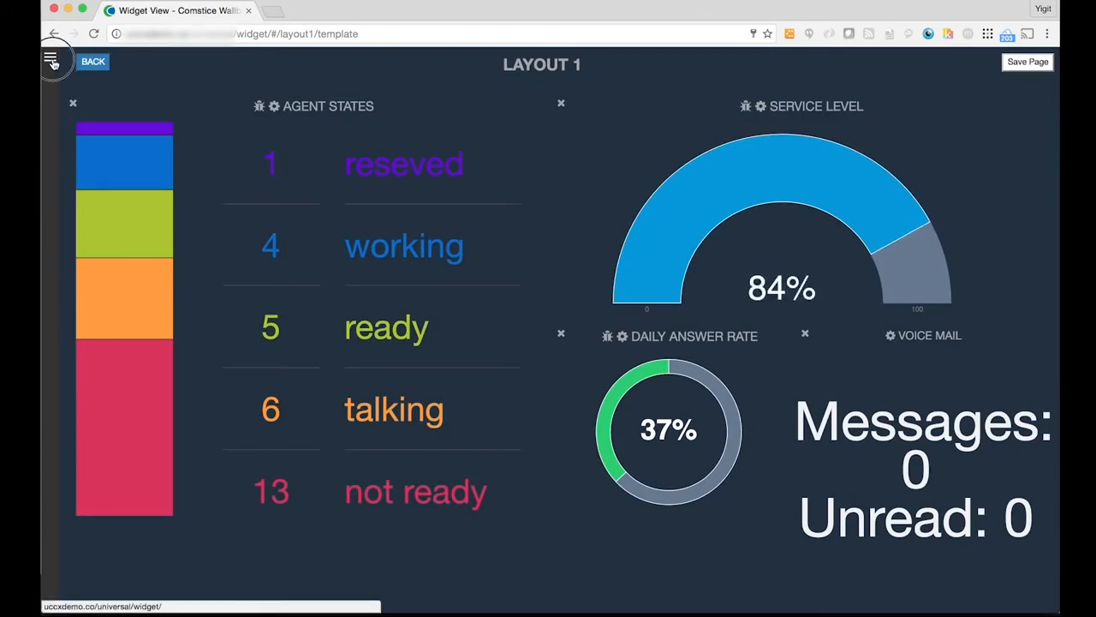
click(49, 60)
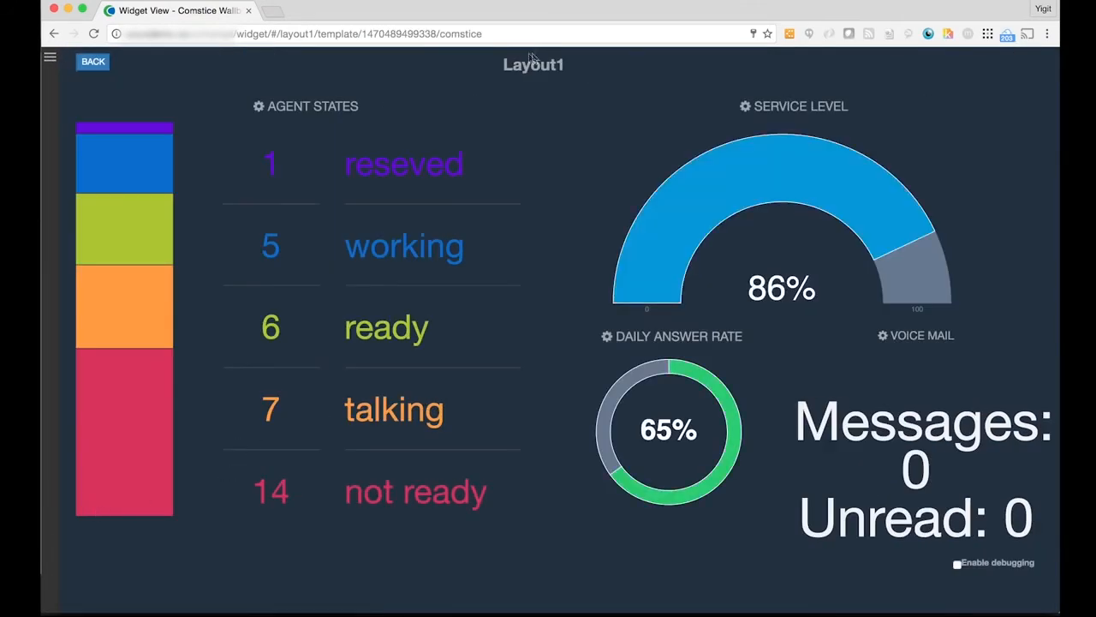
click(359, 33)
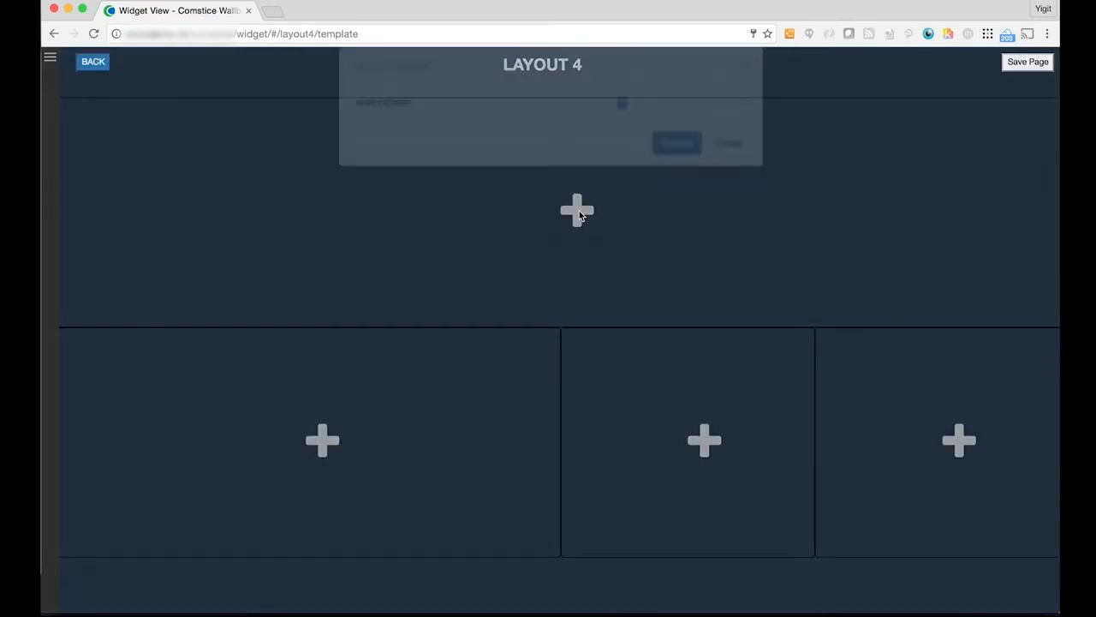
Step: Put the Daily Incoming Calls Per Hour chart in the top panel and open its settings
click(576, 210)
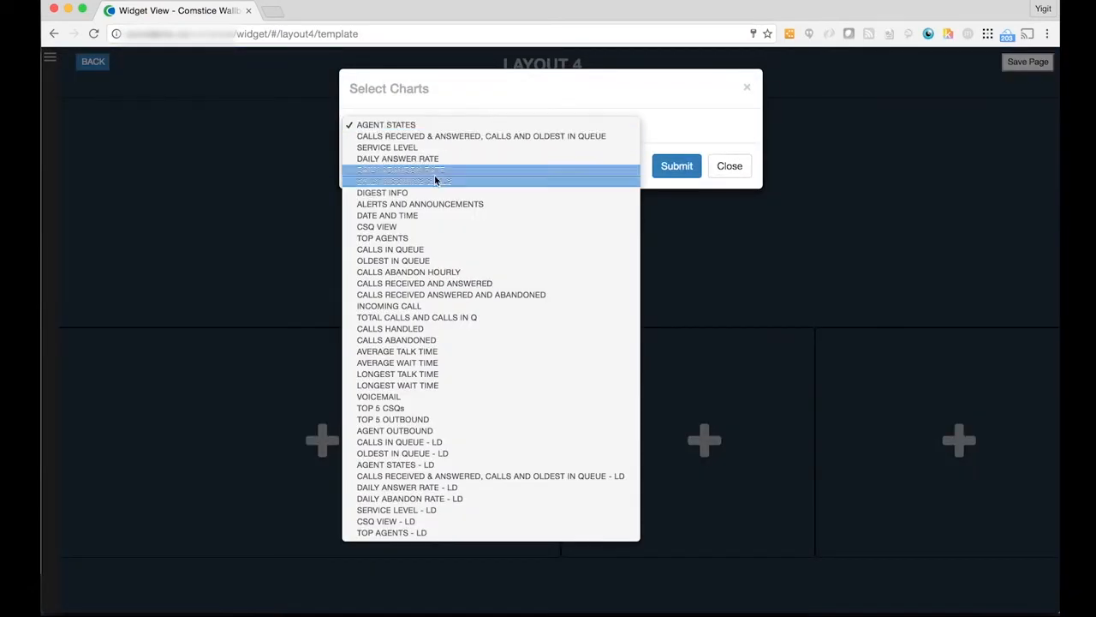
click(677, 165)
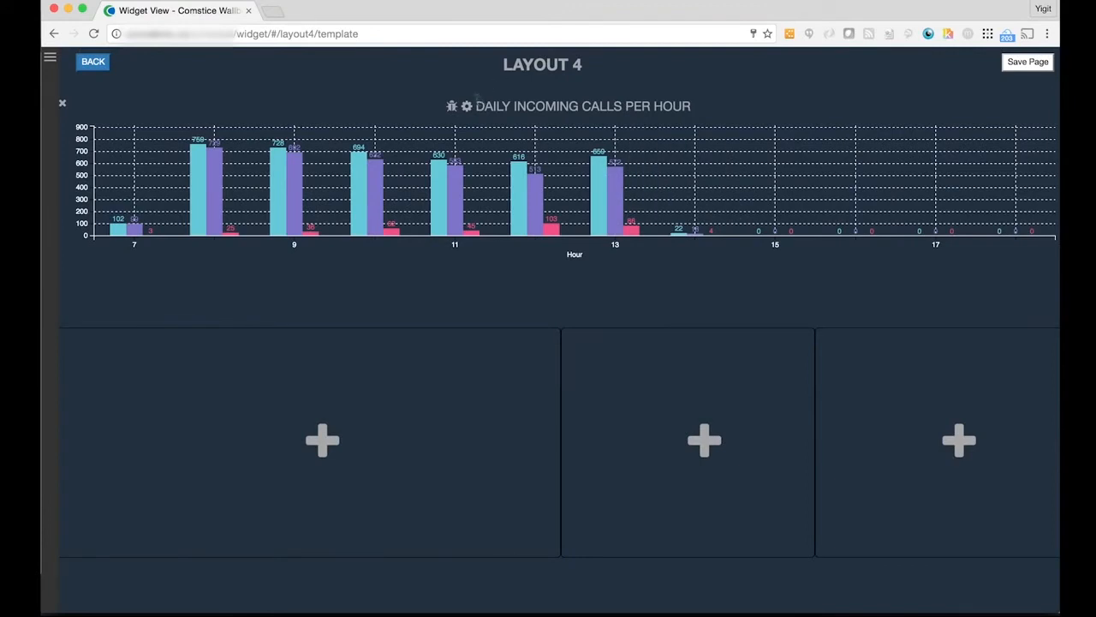
click(466, 105)
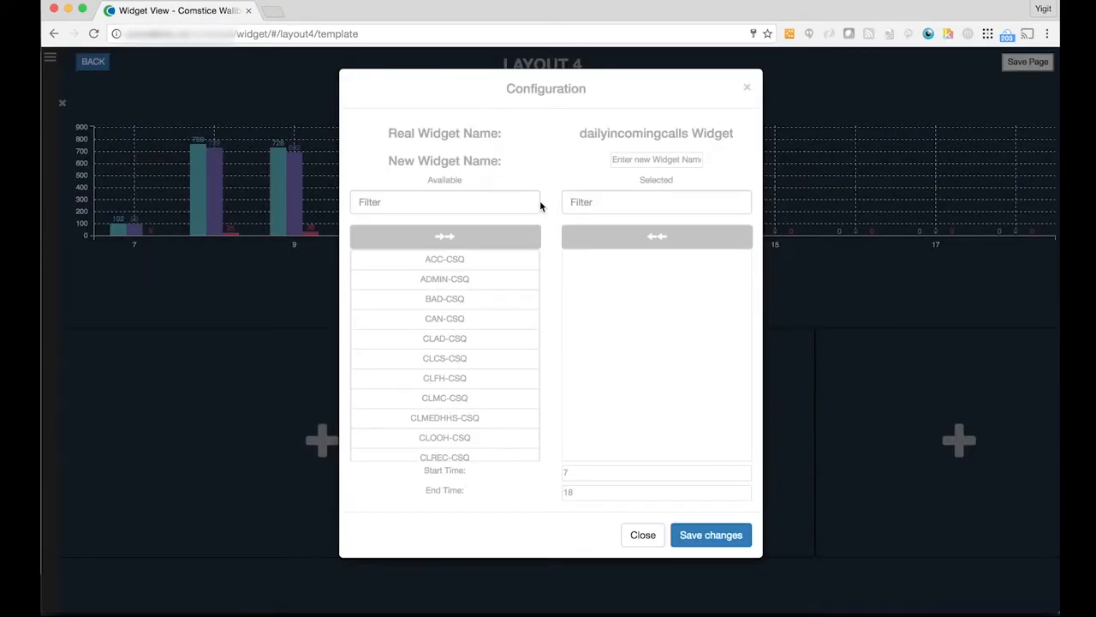
mouse_move(497, 486)
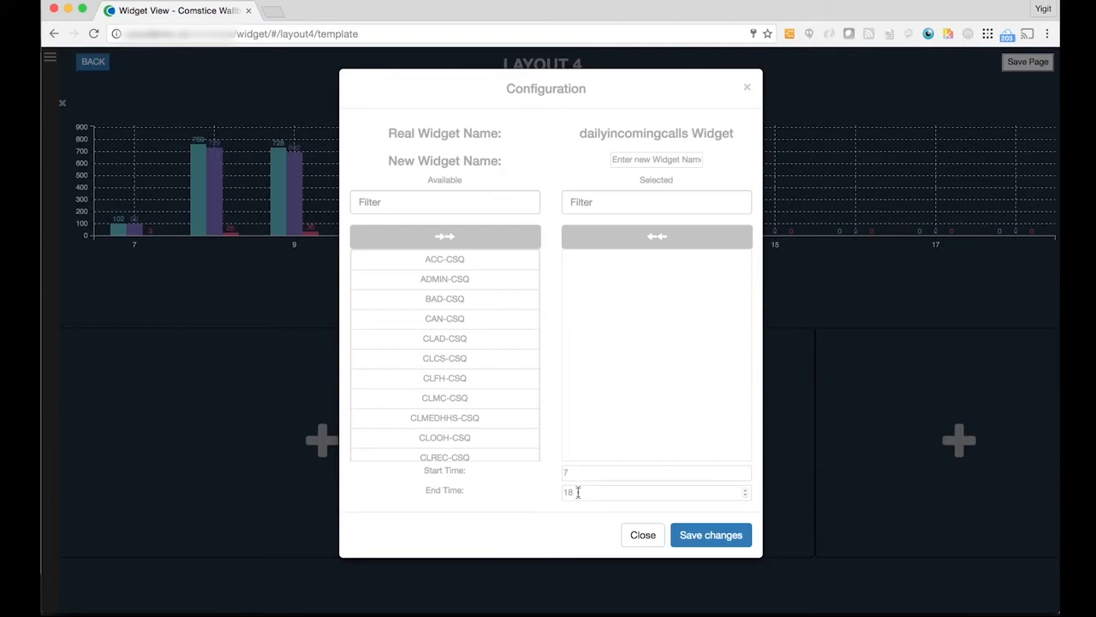
mouse_move(606, 220)
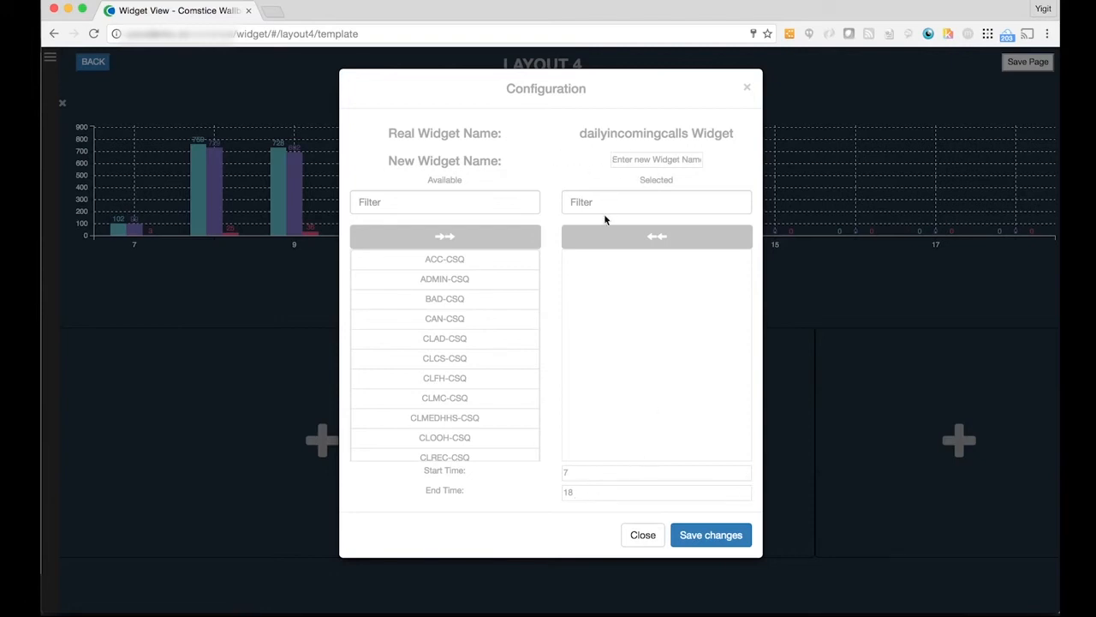
mouse_move(451, 307)
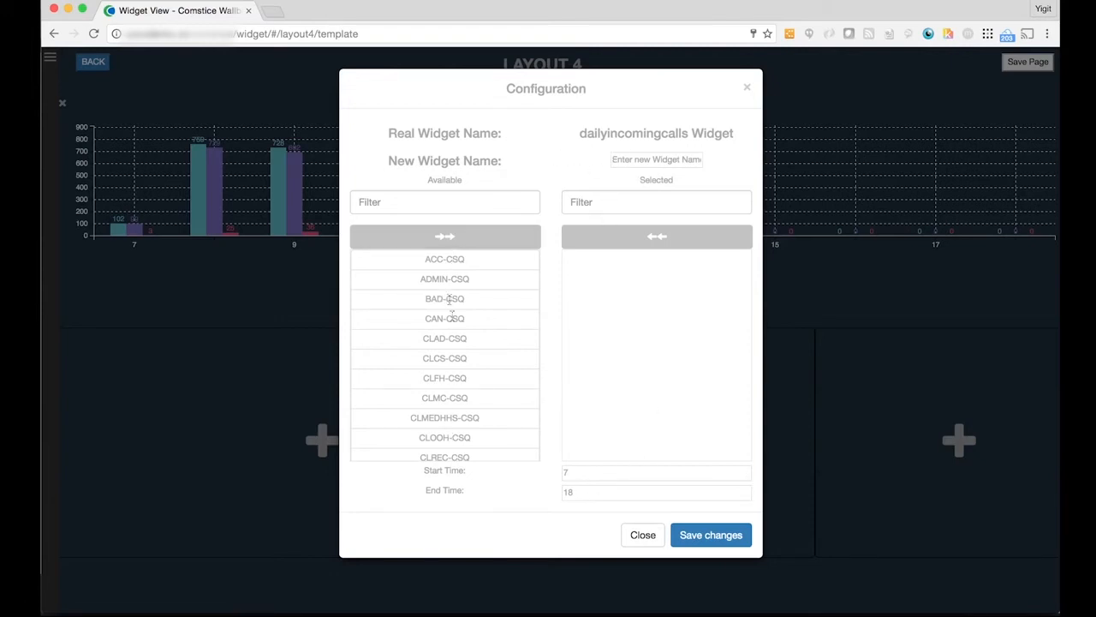
Step: Close the hourly chart settings, add Calls In Queue, and open Oldest In Queue's settings
click(643, 535)
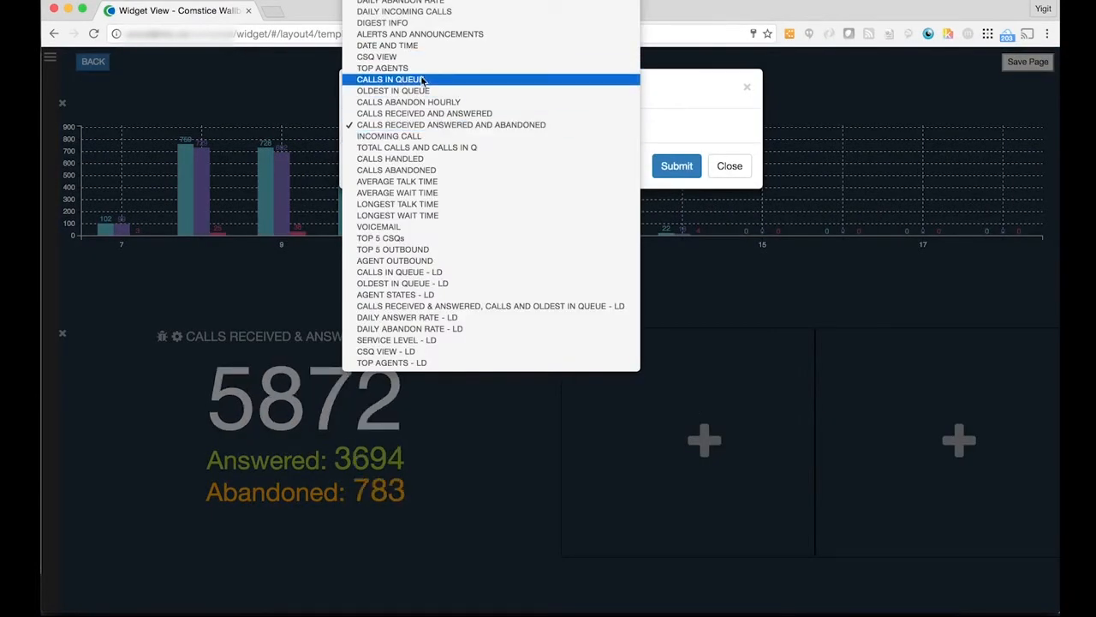
click(390, 79)
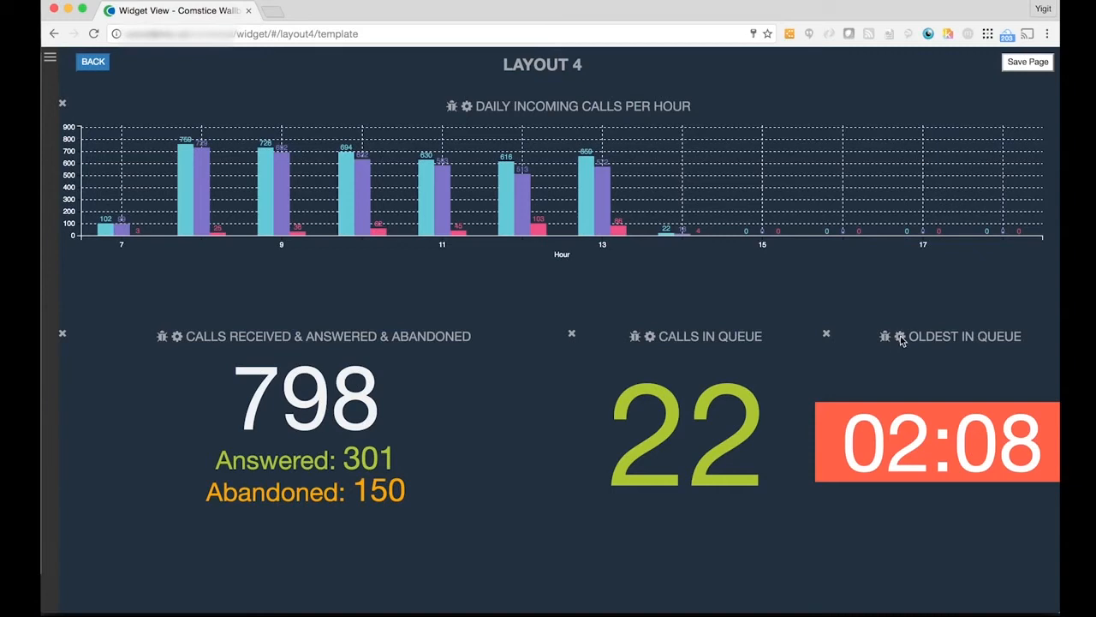
click(899, 336)
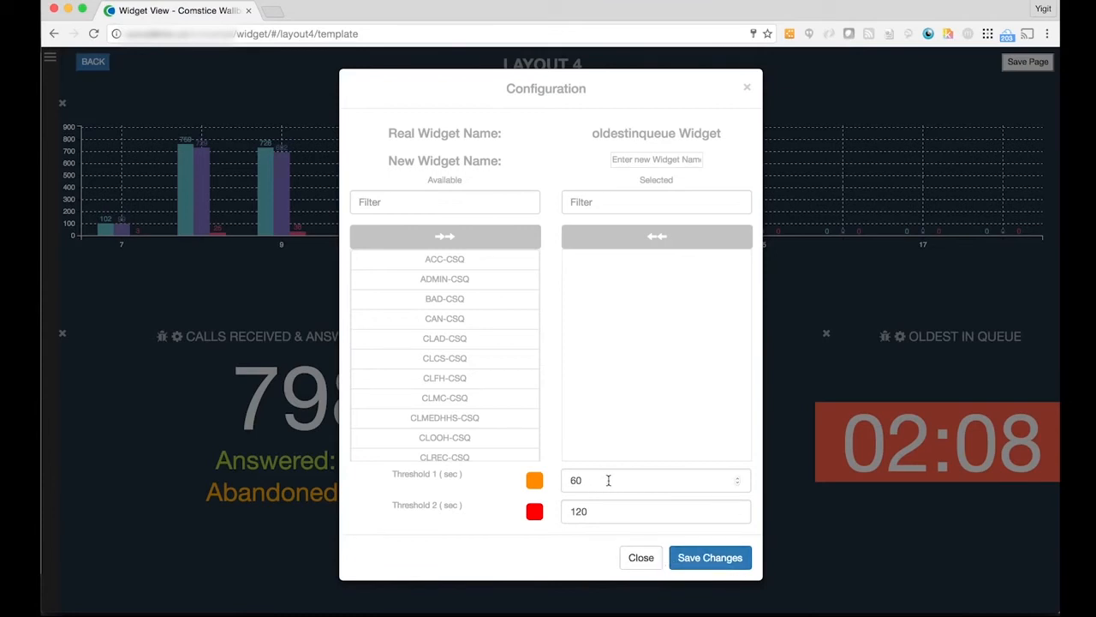
mouse_move(501, 495)
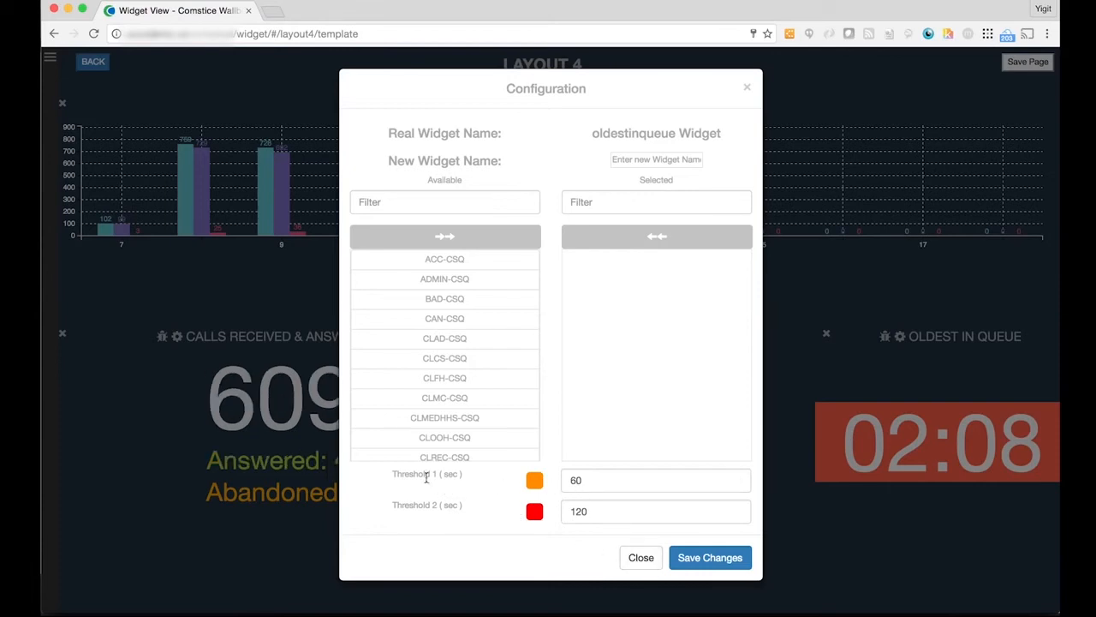
Step: Review Oldest In Queue's 60 and 120 second thresholds, close, and save Layout 4
click(655, 480)
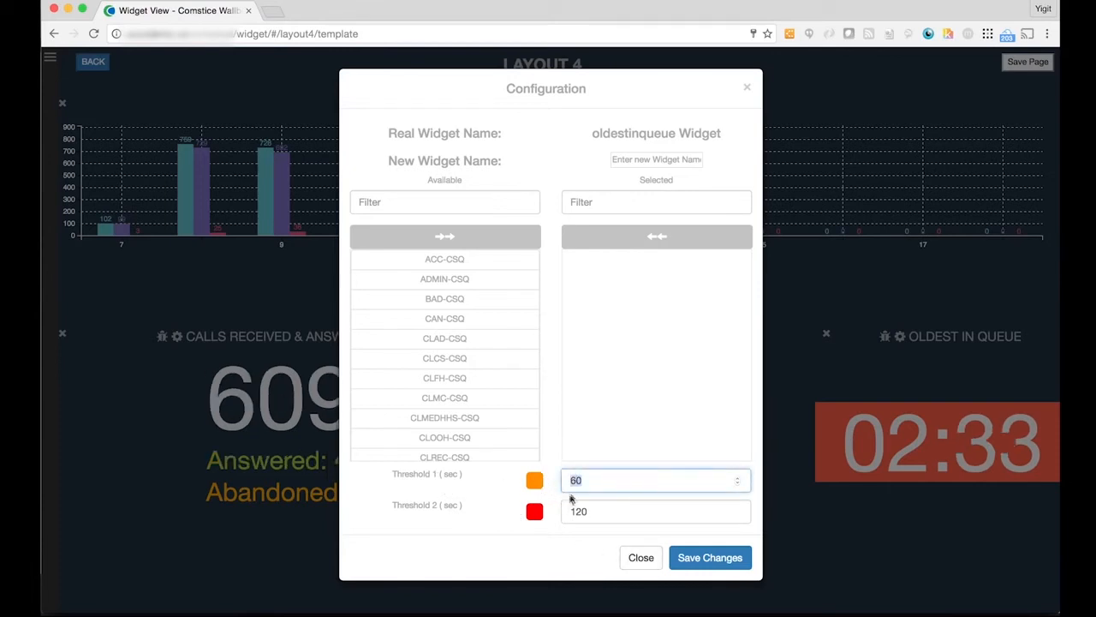
click(655, 512)
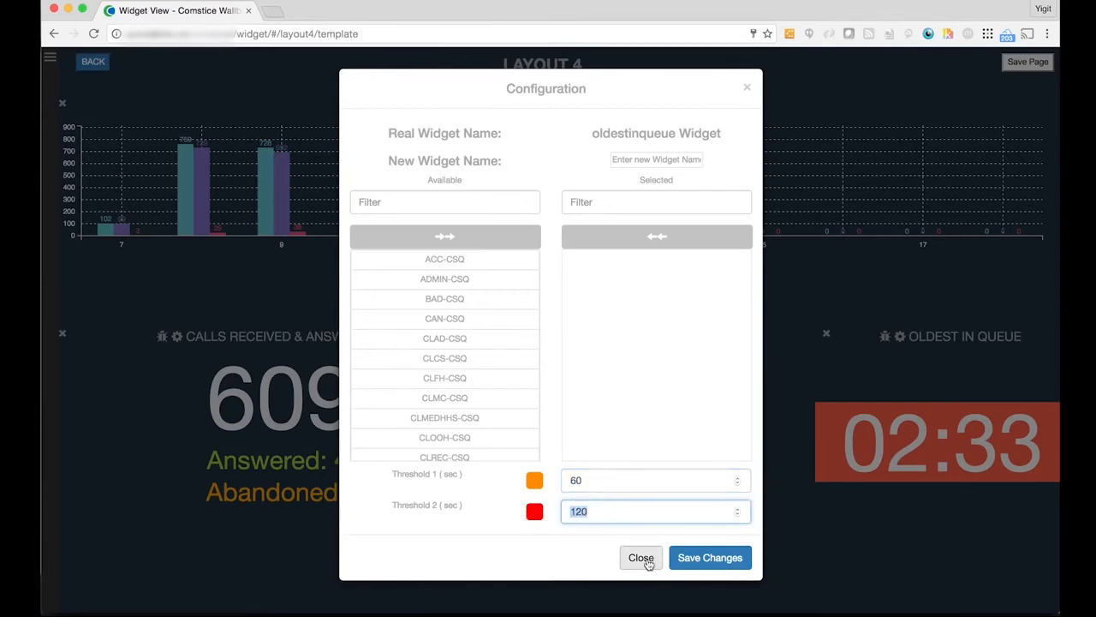
click(641, 558)
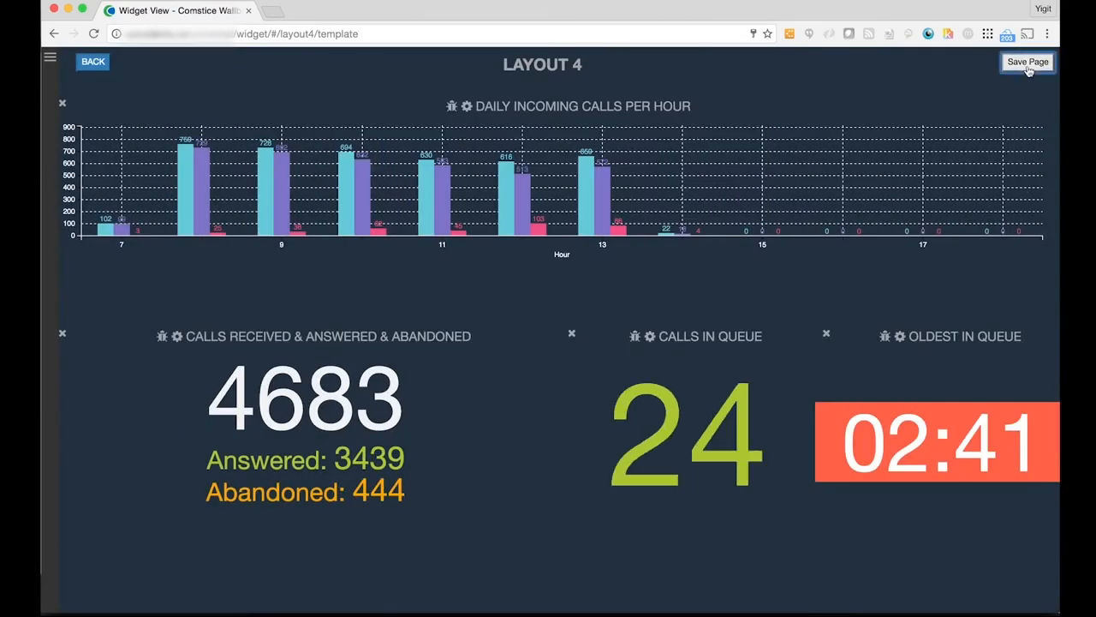
click(1027, 62)
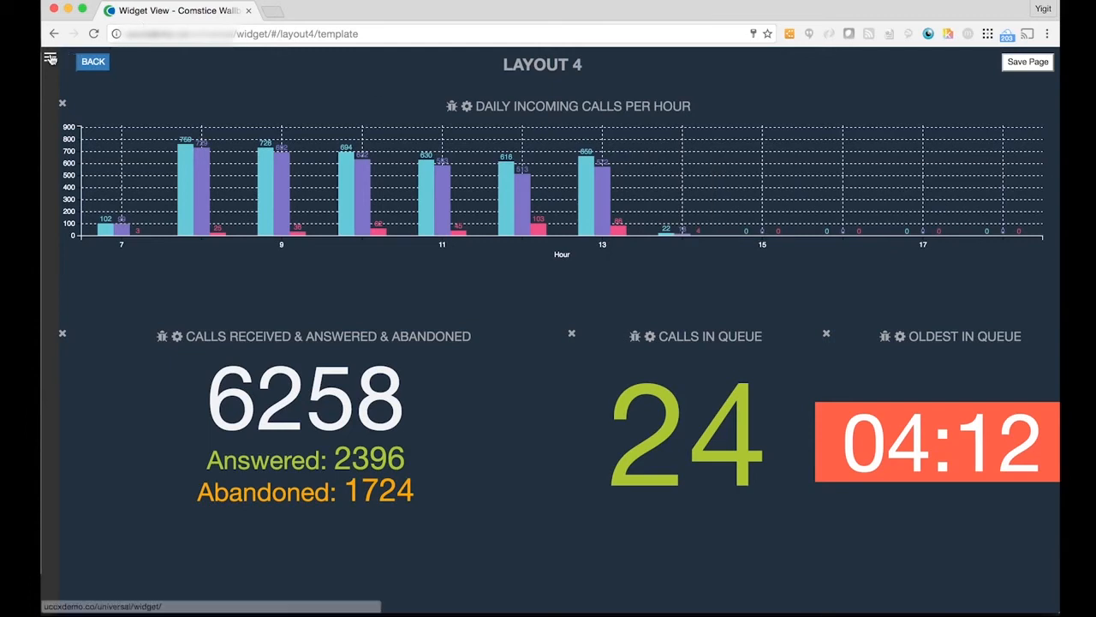
Step: Switch to the Slider View from the side navigation menu
click(49, 57)
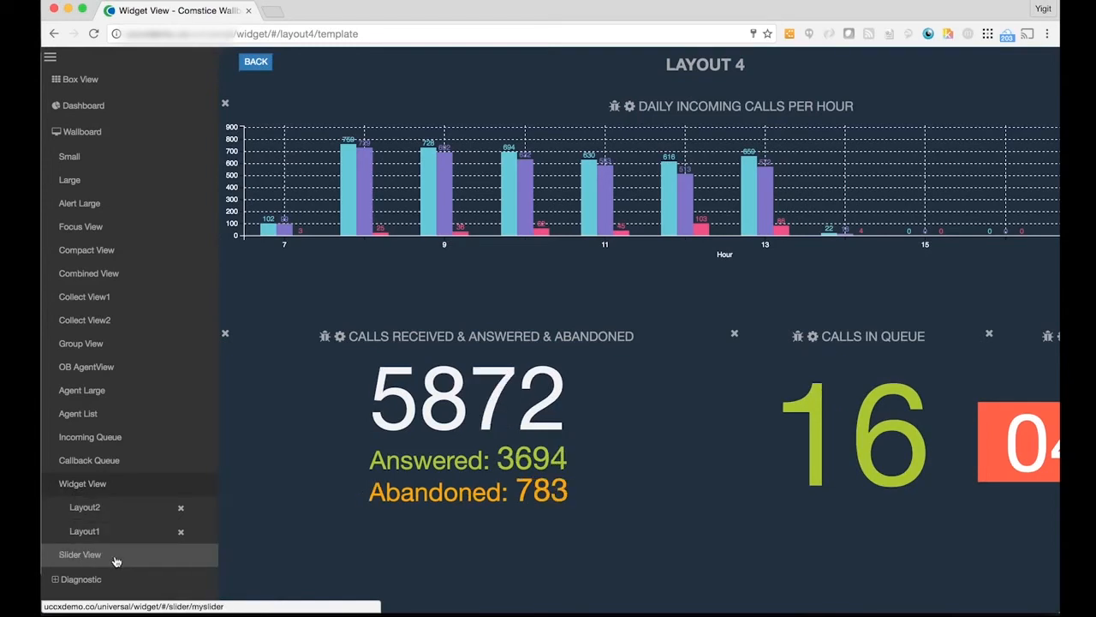
click(80, 554)
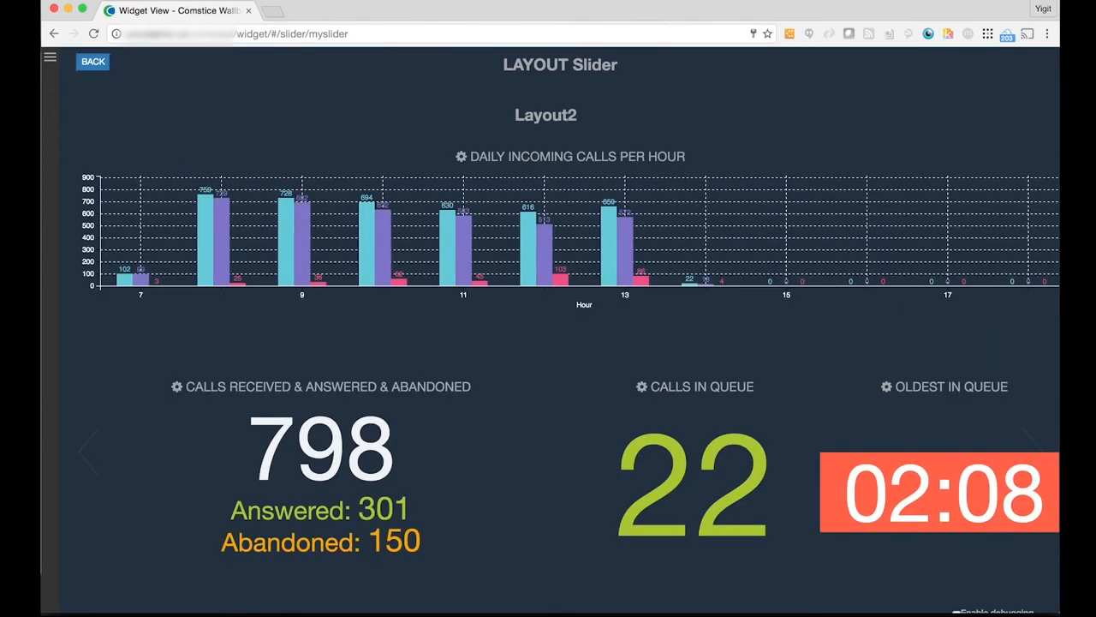
Step: Leave the slider and open the saved Layout1 wallboard for the wall TV
click(92, 61)
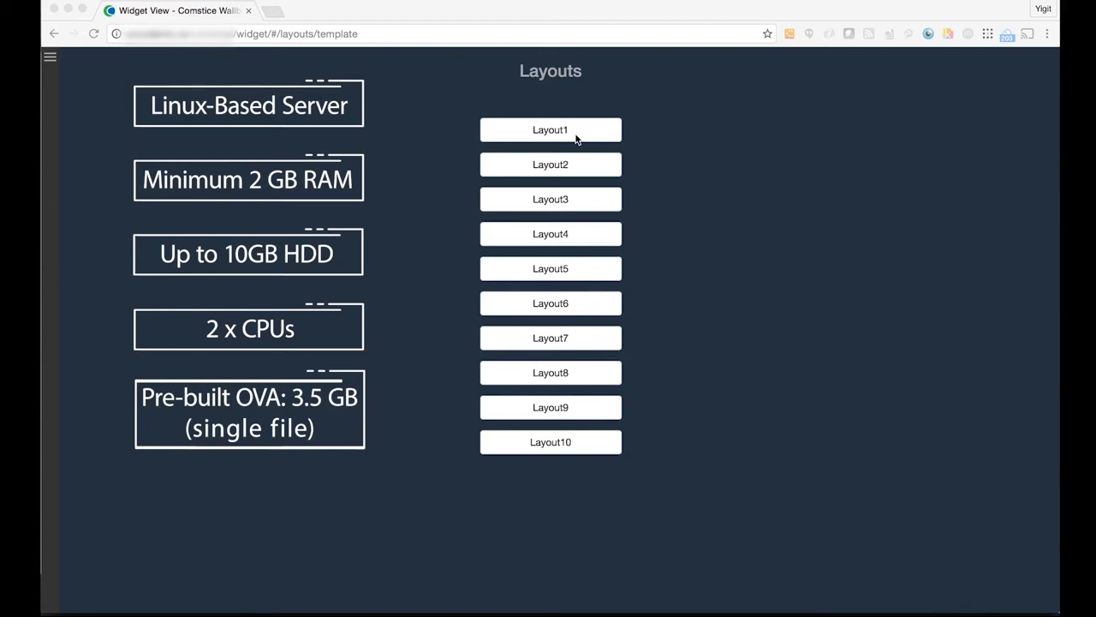
click(550, 130)
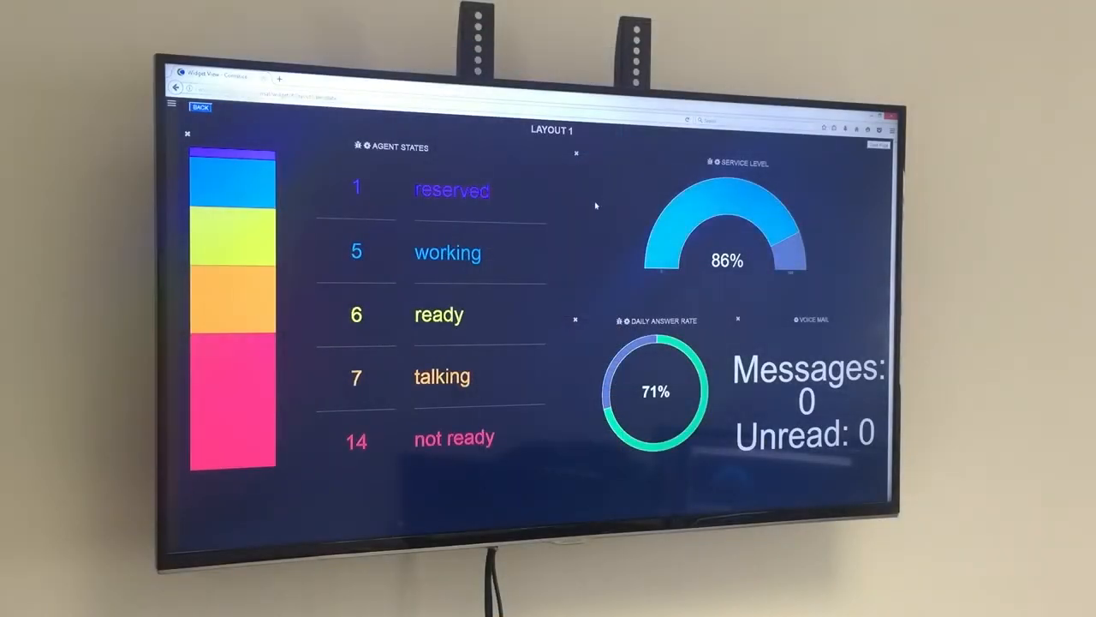